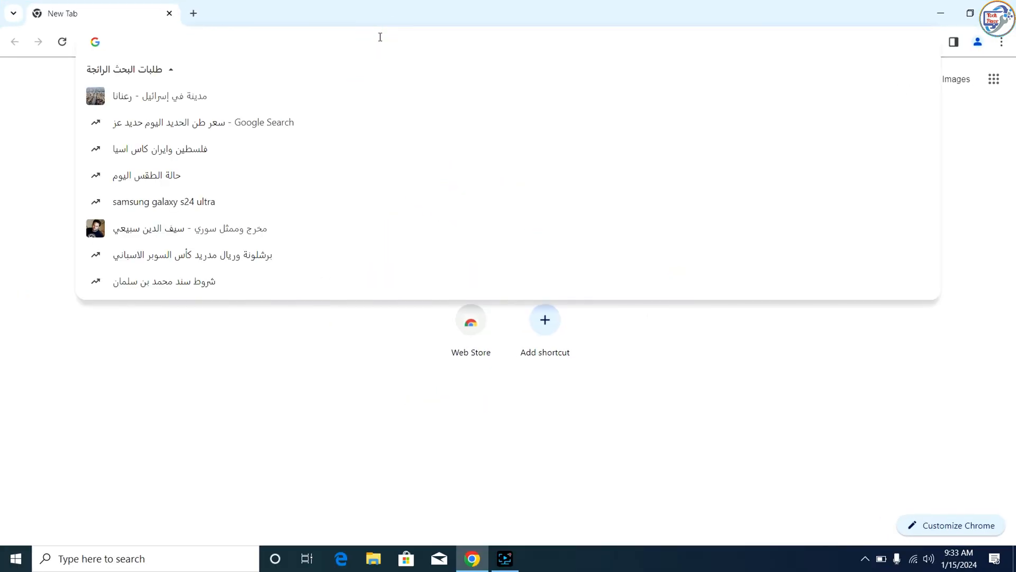
pyautogui.moveTo(205, 109)
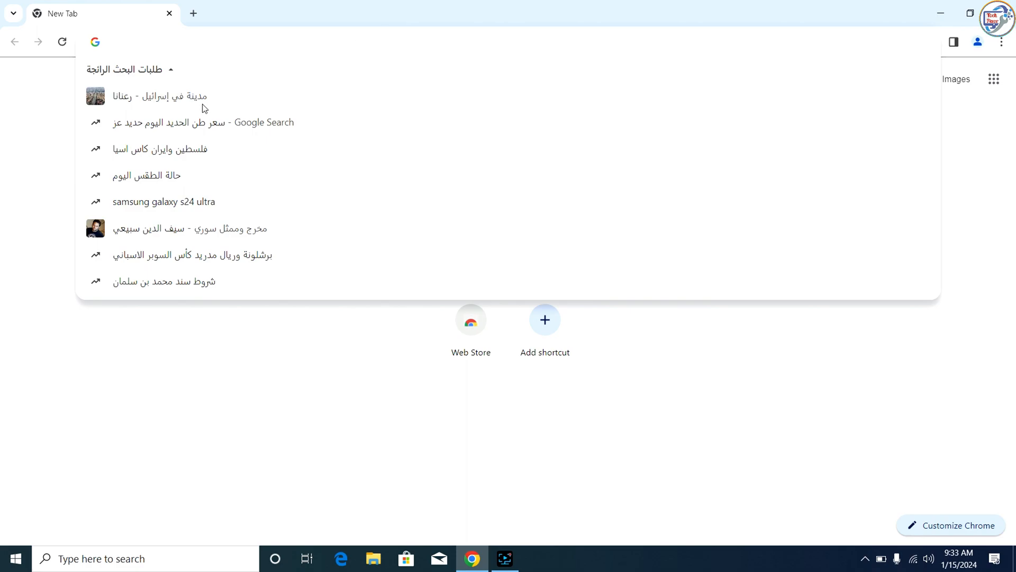
# - Search Google for 'hp laserjet mfp m125 printer driver'
pyautogui.write('hp')
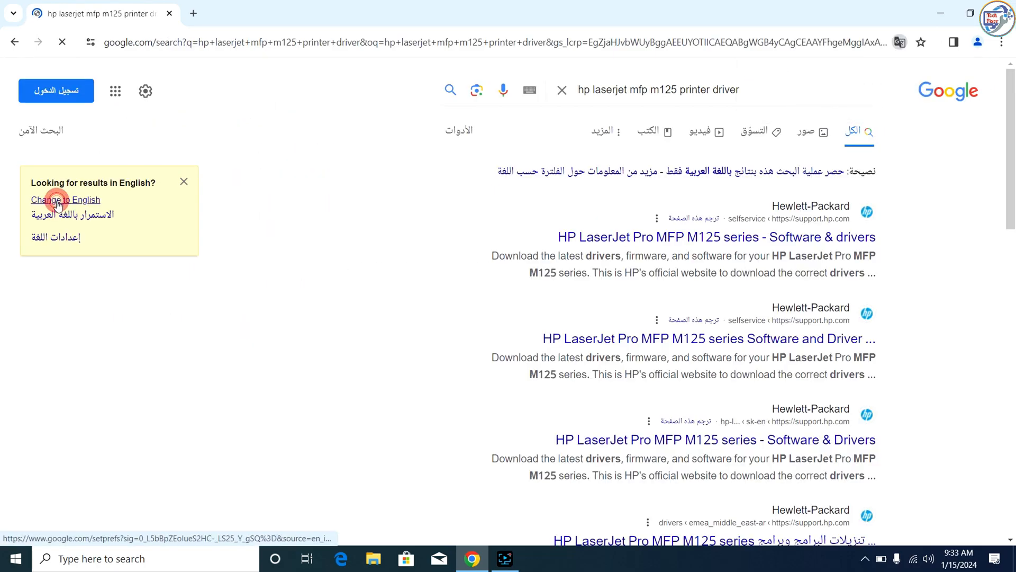
# - Switch results to English and open the HP LaserJet Pro MFP M125 series drivers page
pyautogui.click(59, 200)
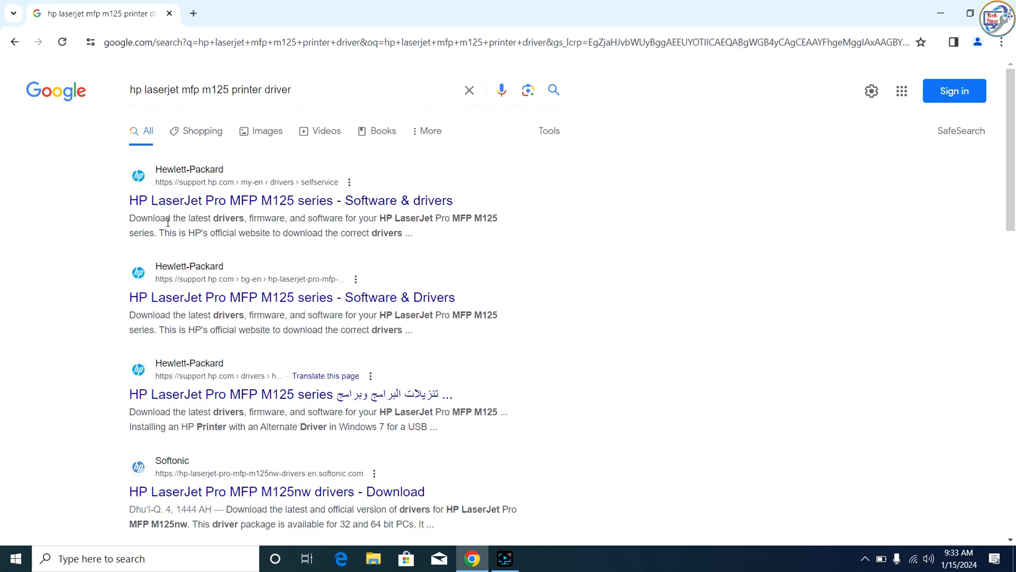
pyautogui.click(290, 200)
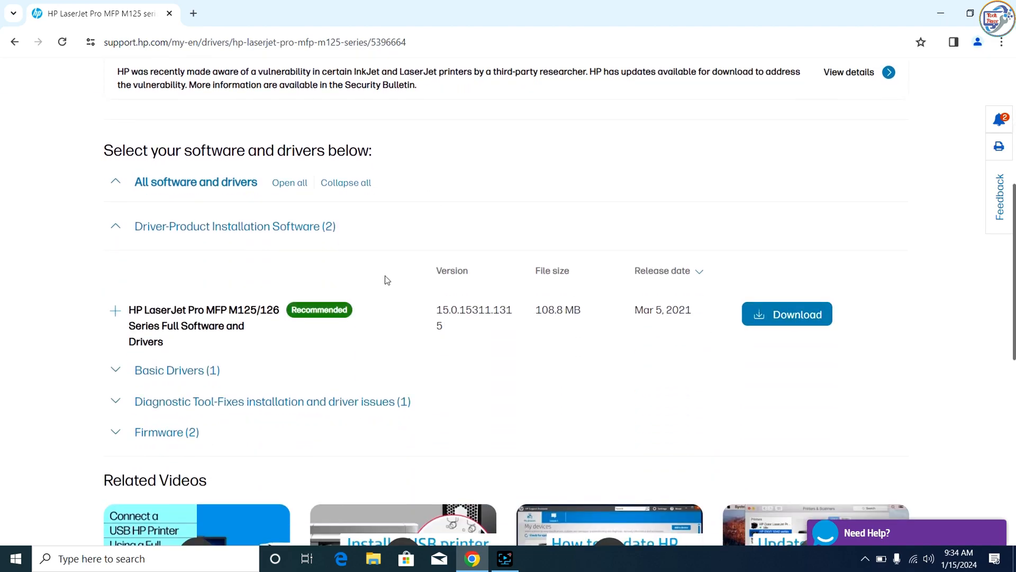
# - Download the M125/126 Full Software and Drivers package and open the downloaded installer
pyautogui.moveTo(129, 309); pyautogui.dragTo(245, 330)
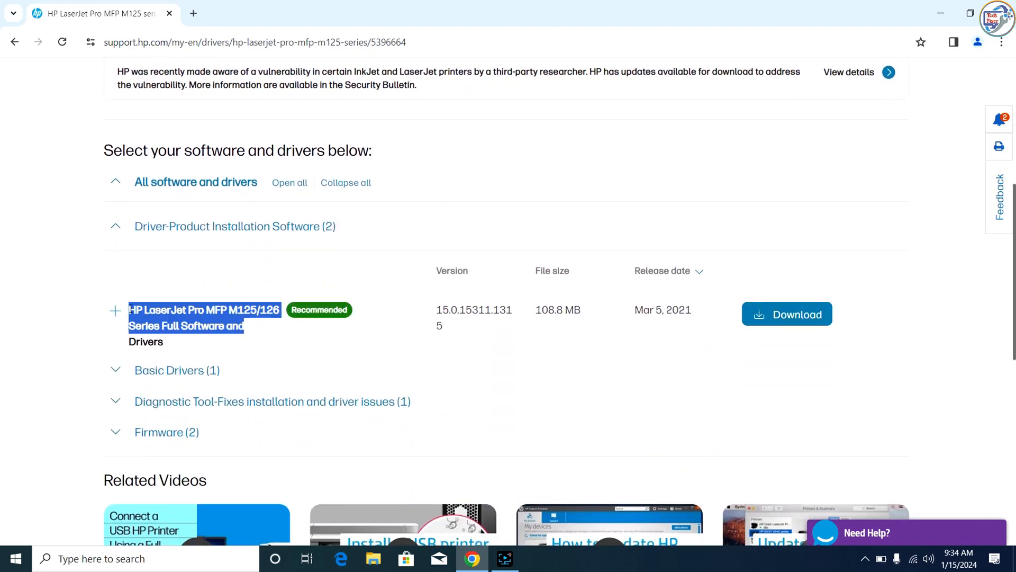
pyautogui.click(787, 314)
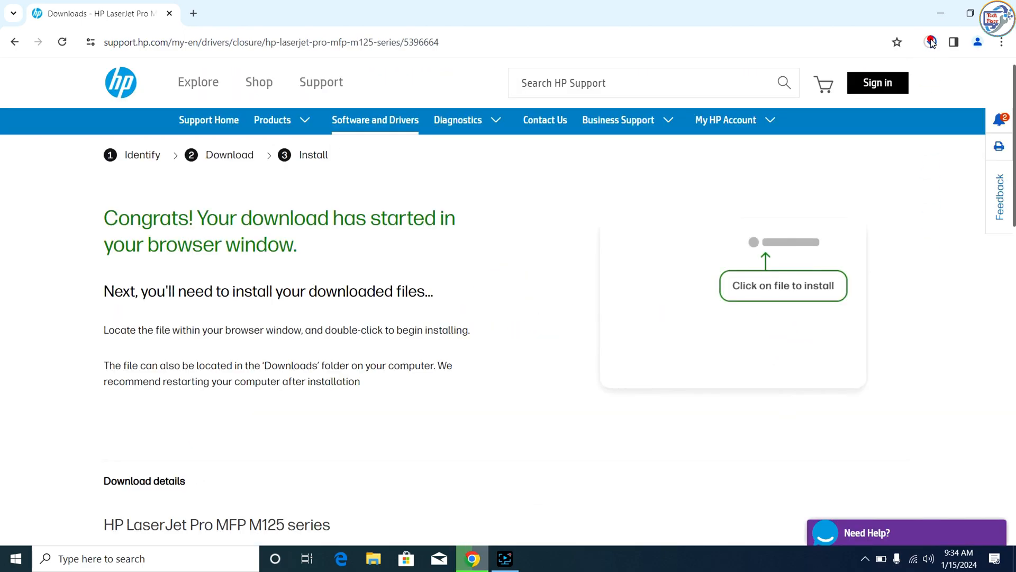
pyautogui.click(930, 41)
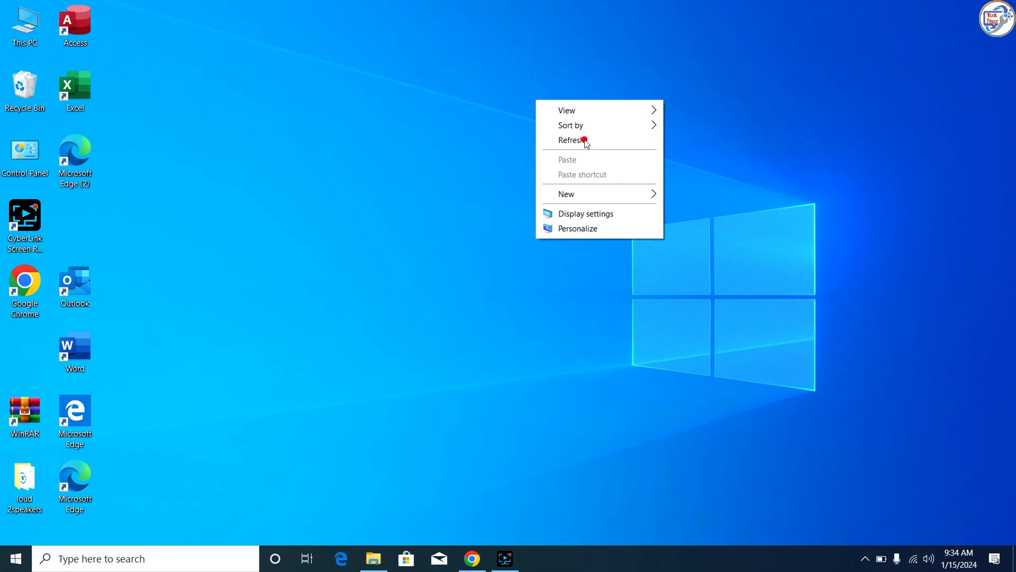
# - Refresh the desktop while the HP Installer launches
pyautogui.click(576, 140)
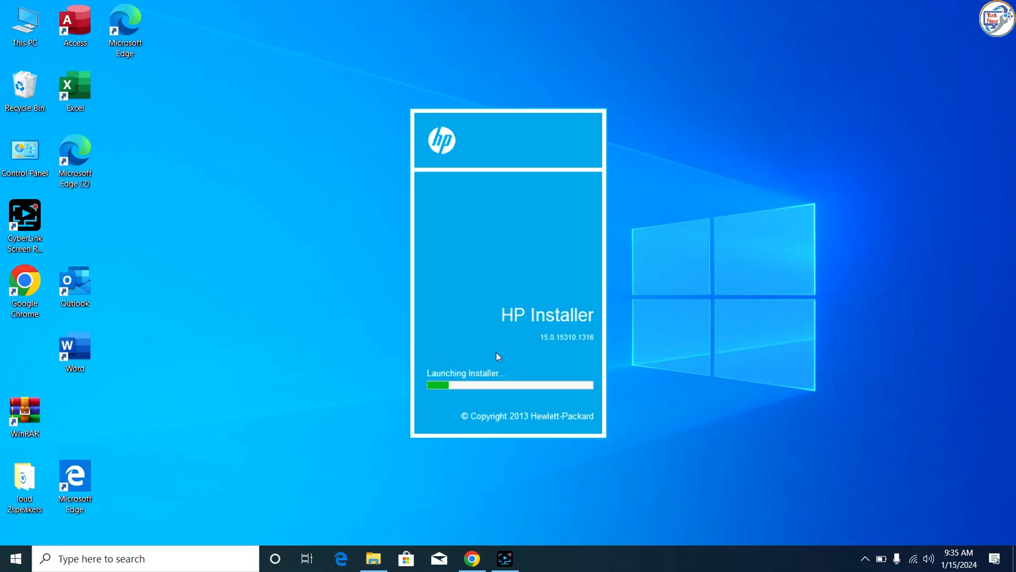
pyautogui.moveTo(517, 252)
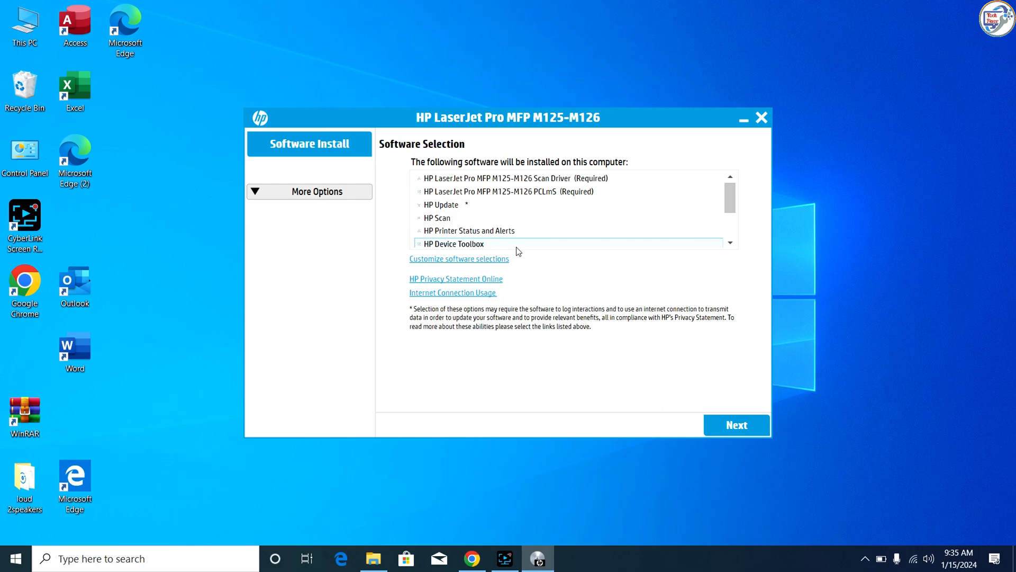
# - Accept the default software selection and the installation agreements to reach Prepare to install
pyautogui.click(737, 424)
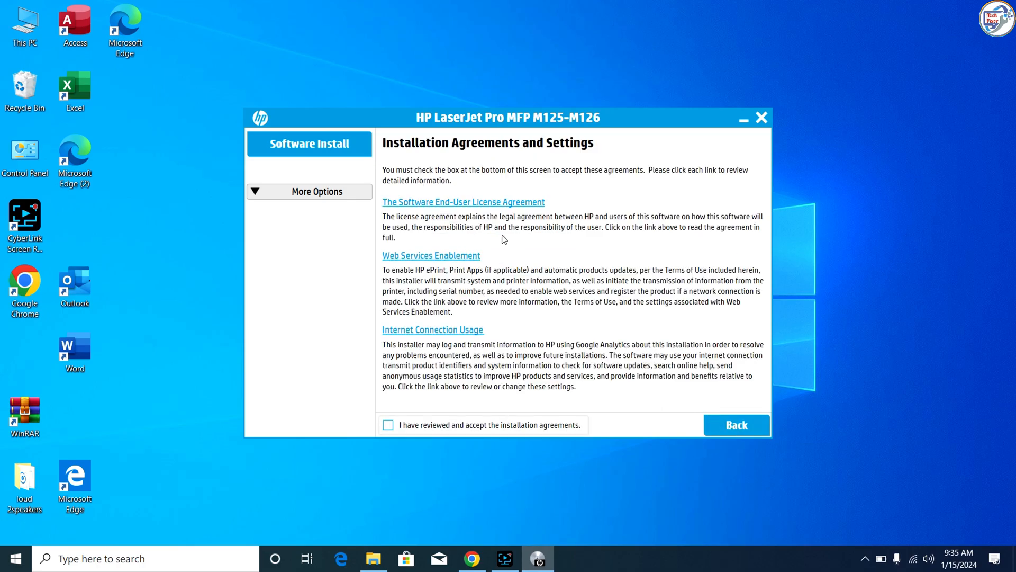
pyautogui.click(387, 424)
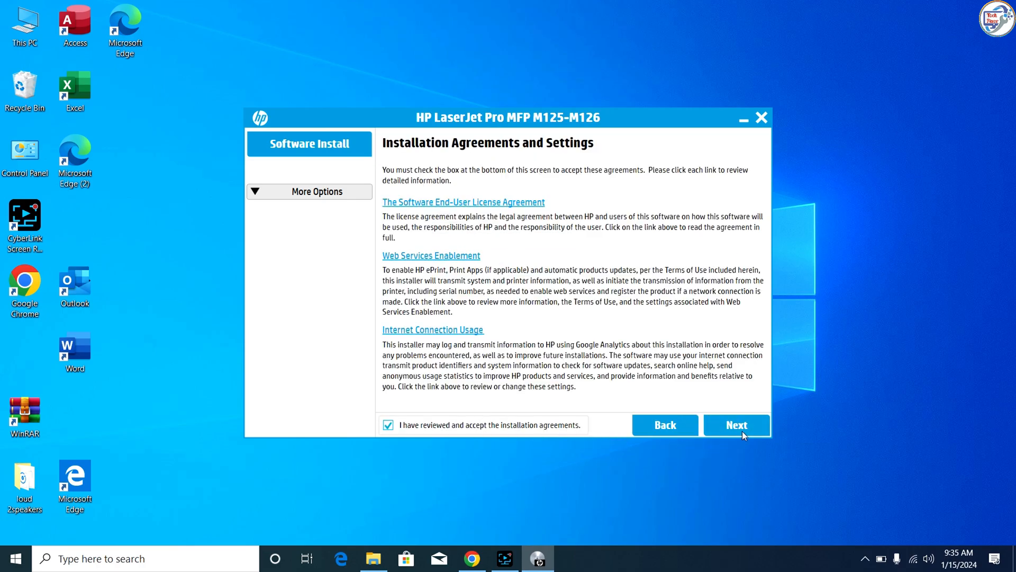
pyautogui.click(737, 425)
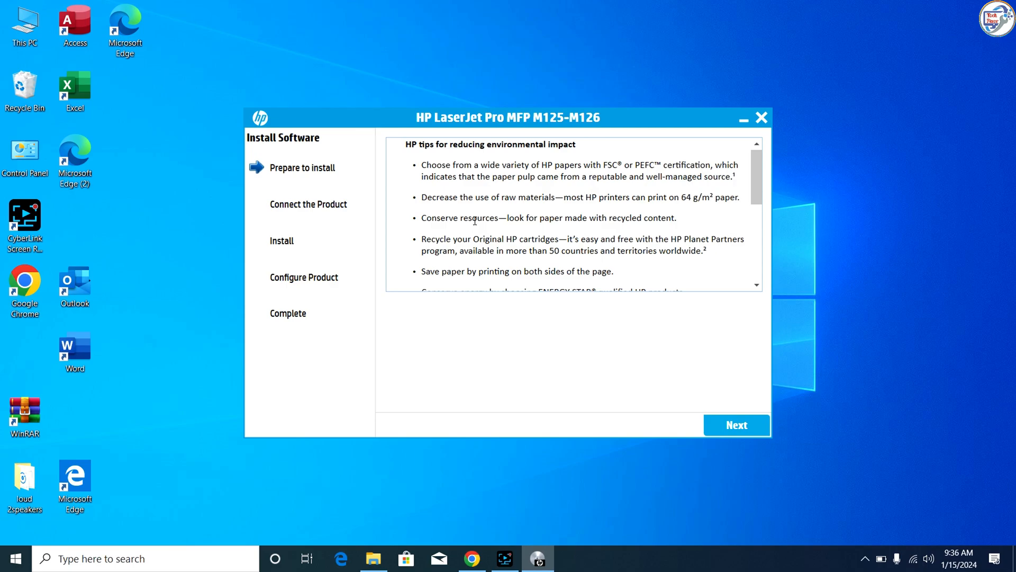
pyautogui.moveTo(628, 277)
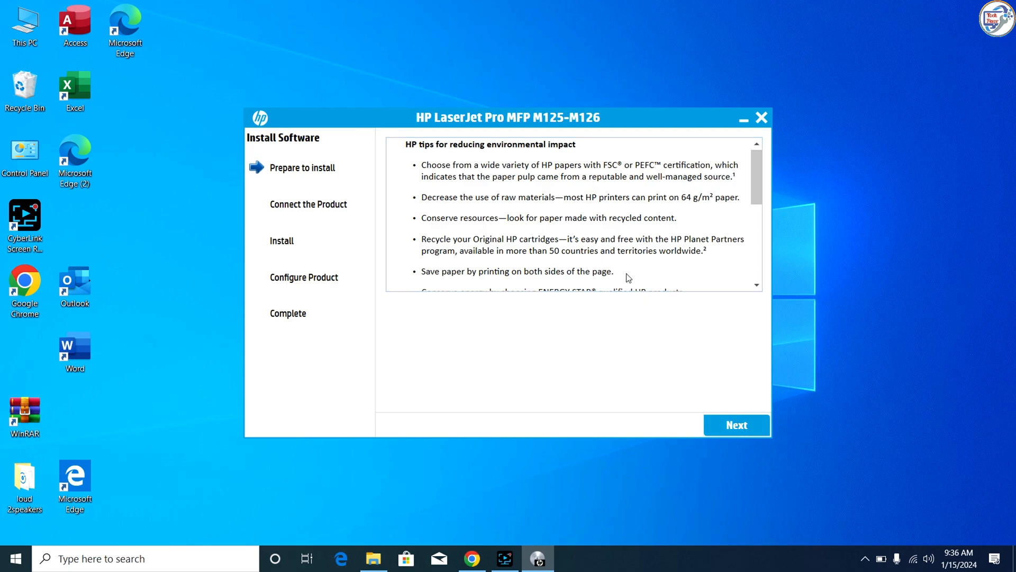
# - Skip the environmental tips and choose a direct USB cable connection
pyautogui.click(737, 425)
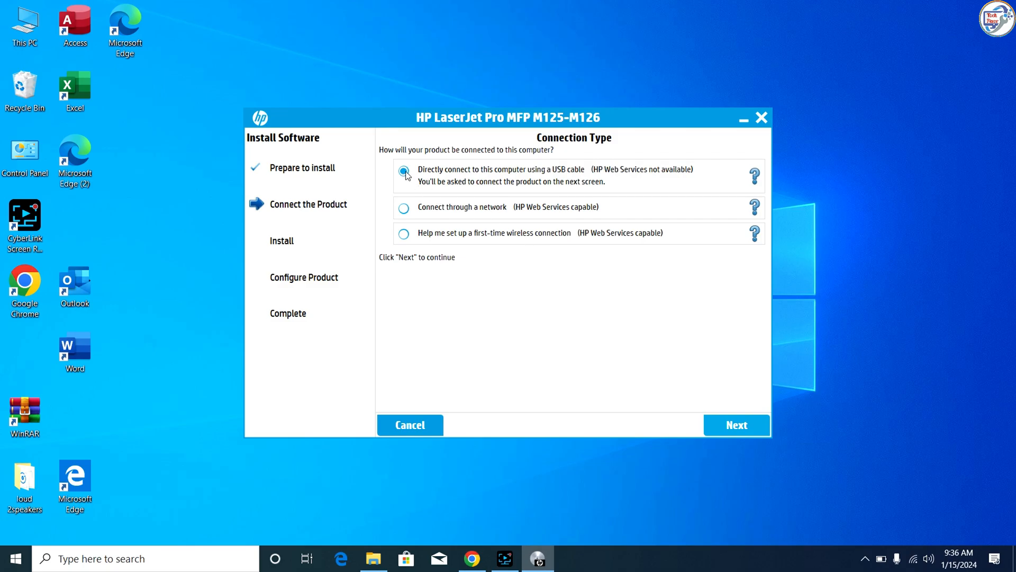
pyautogui.click(737, 424)
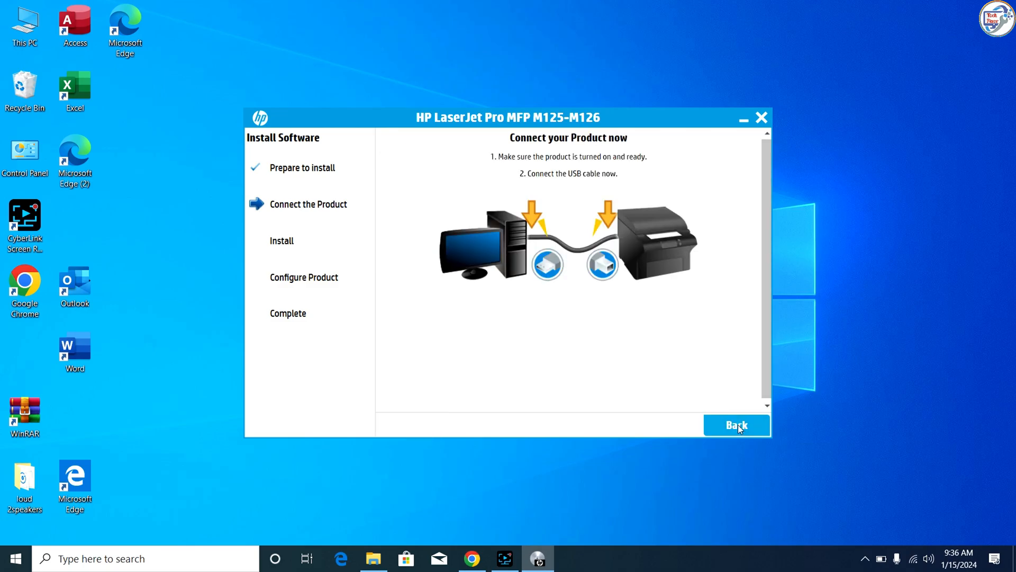
pyautogui.moveTo(643, 339)
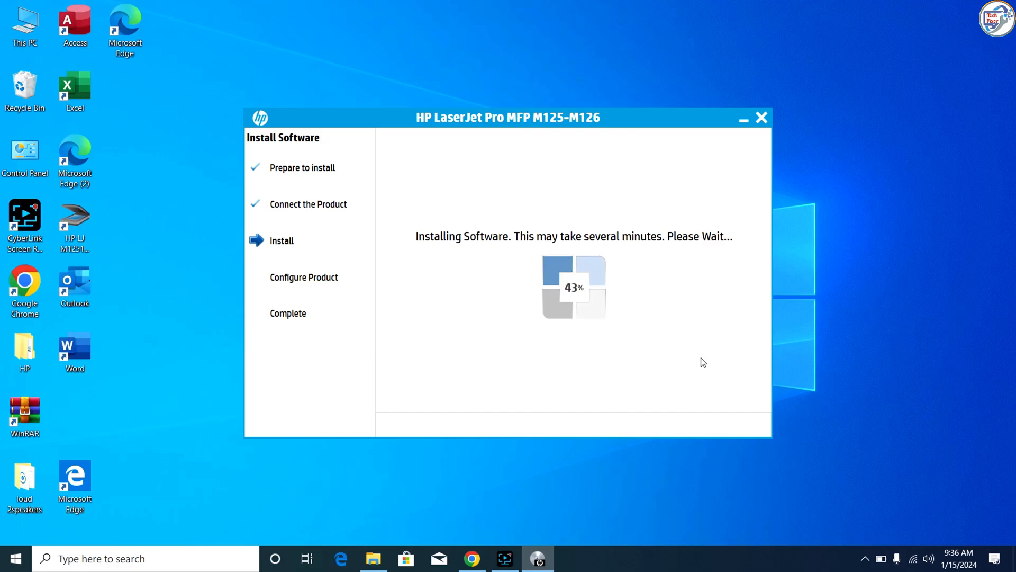
pyautogui.moveTo(713, 356)
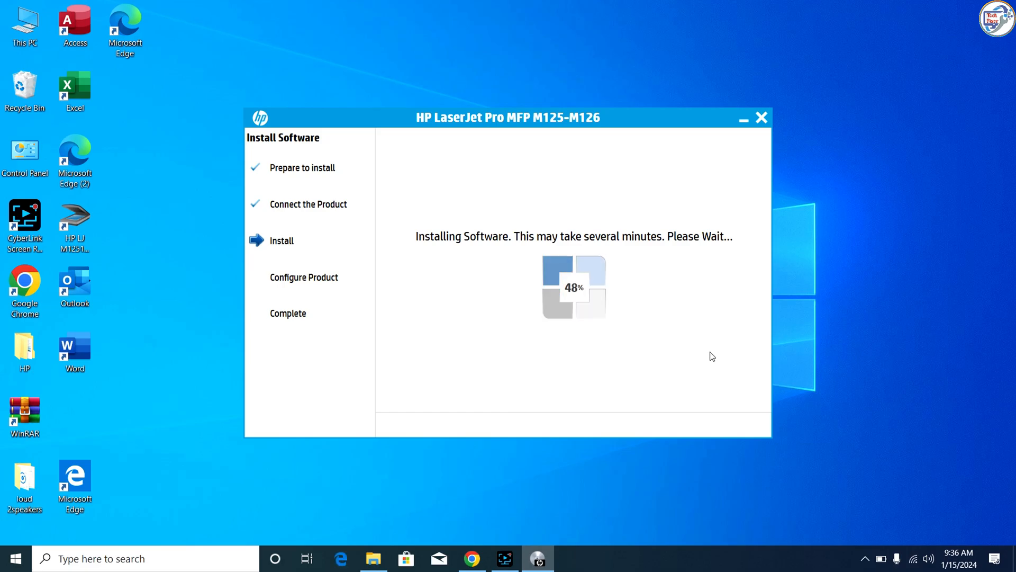